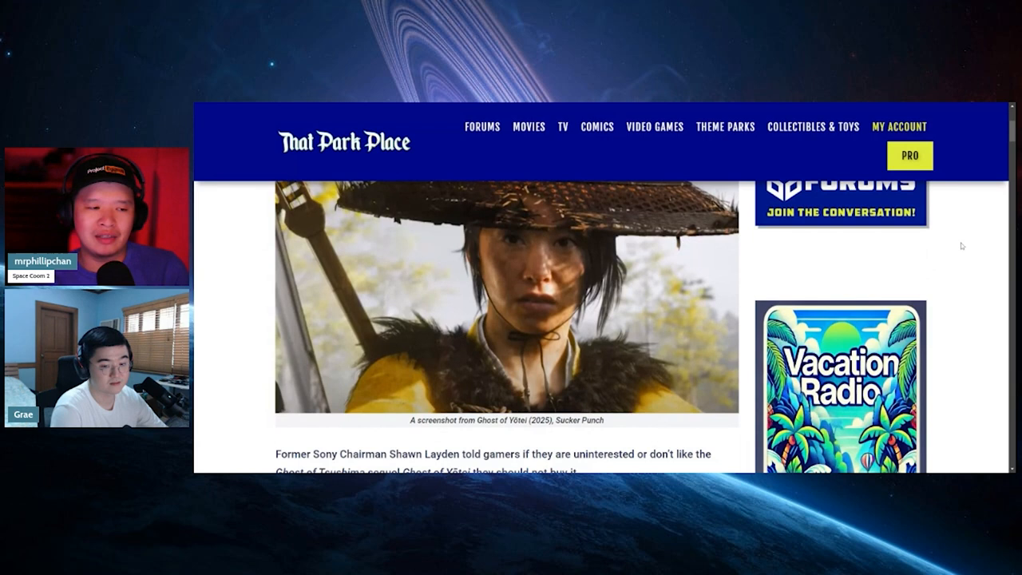
{"action": "scroll", "scroll_direction": "down", "scroll_amount": 3}
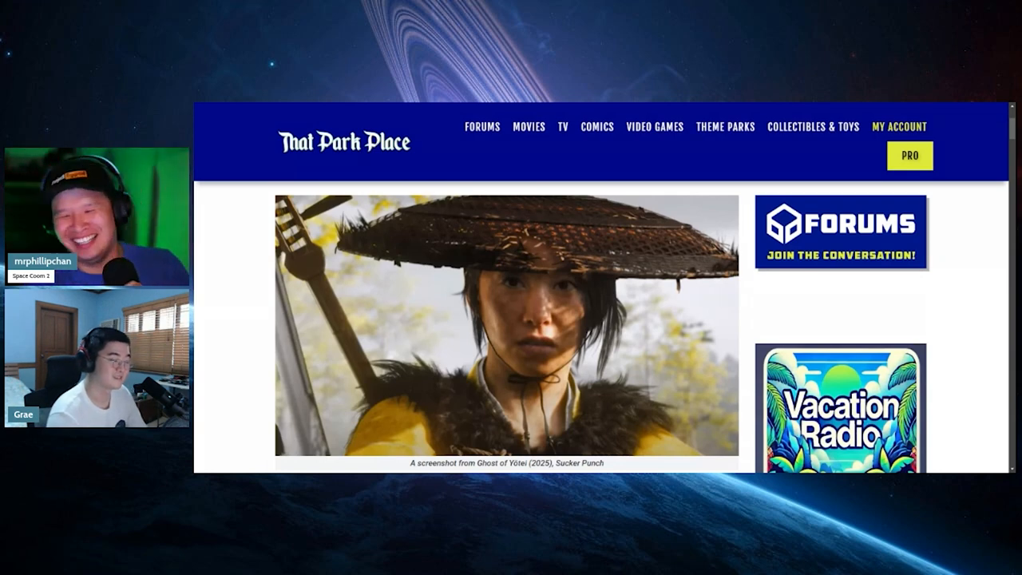
{"action": "scroll", "scroll_direction": "down", "scroll_amount": 3}
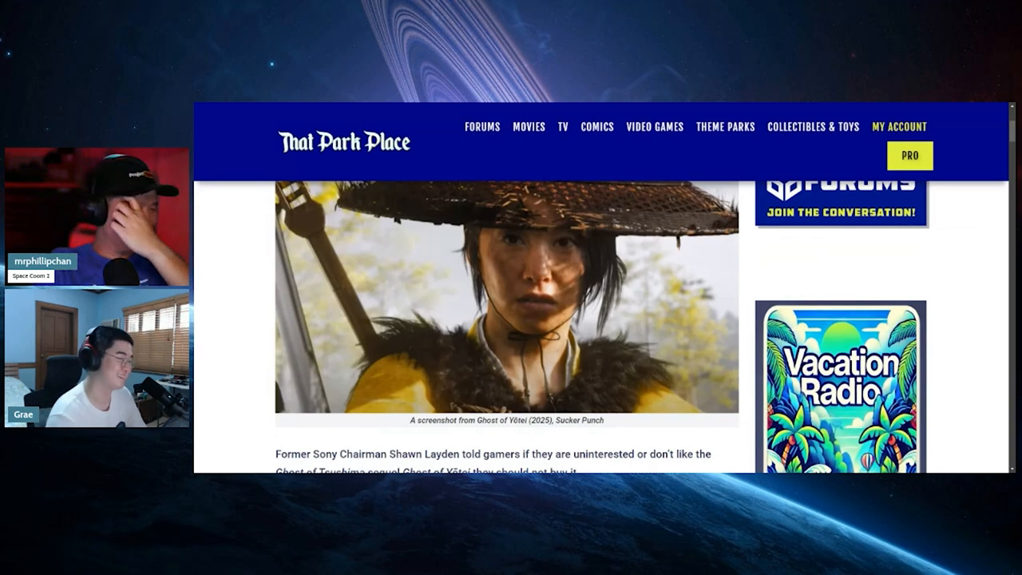
{"action": "scroll", "scroll_direction": "down", "scroll_amount": 3}
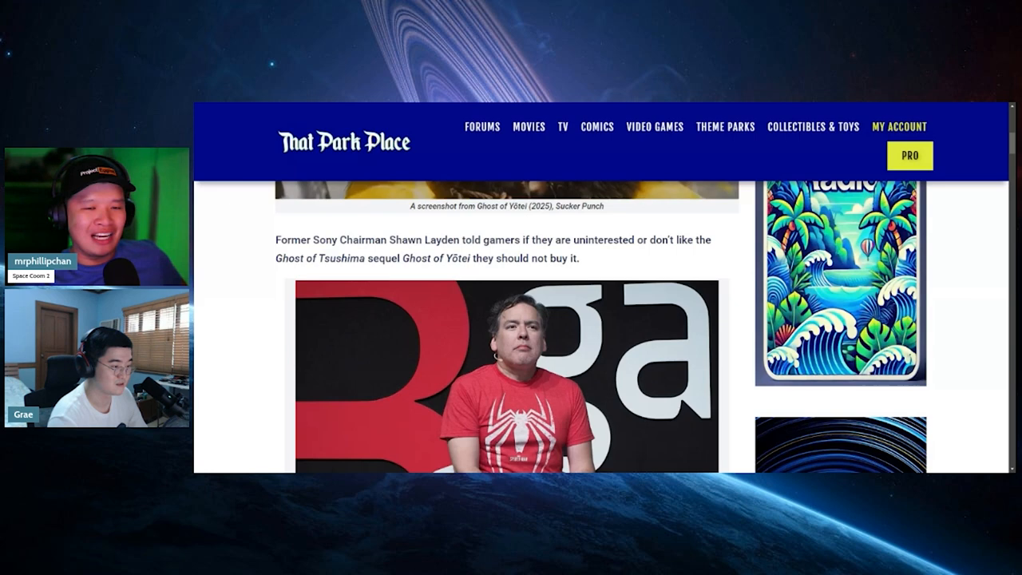
{"action": "scroll", "scroll_direction": "down", "scroll_amount": 3}
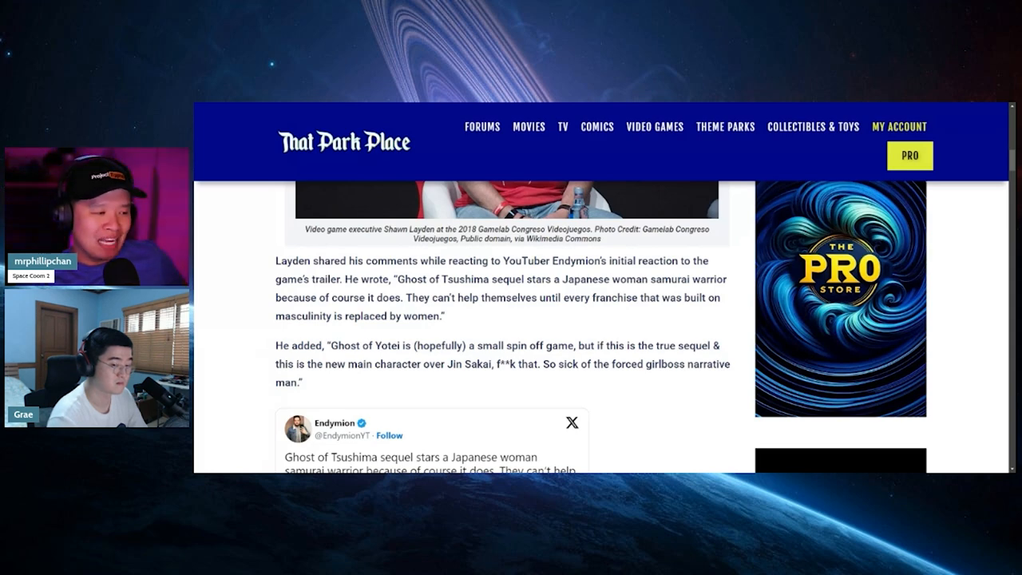
{"action": "scroll", "scroll_direction": "down", "scroll_amount": 3}
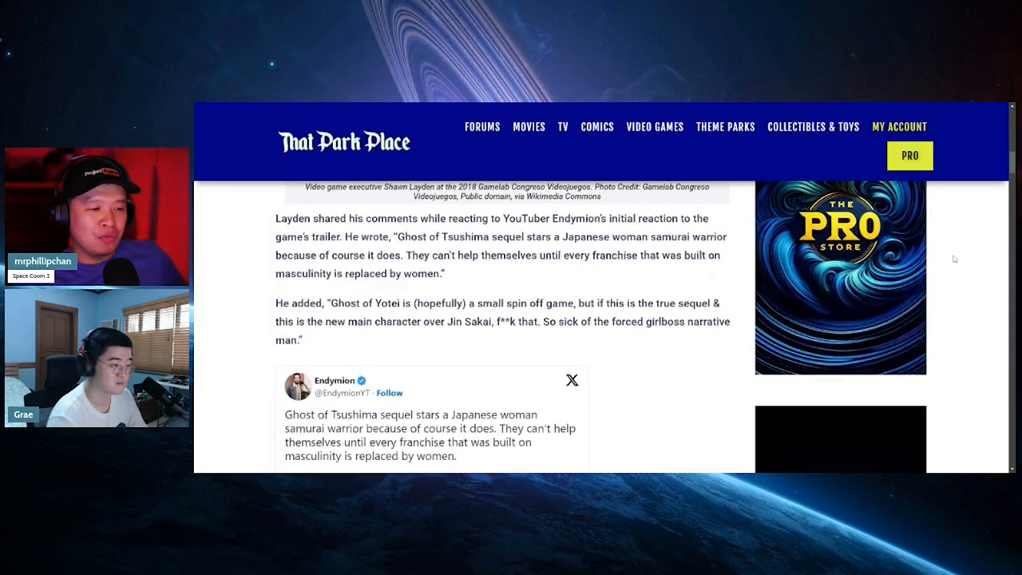
{"action": "scroll", "scroll_direction": "down", "scroll_amount": 3}
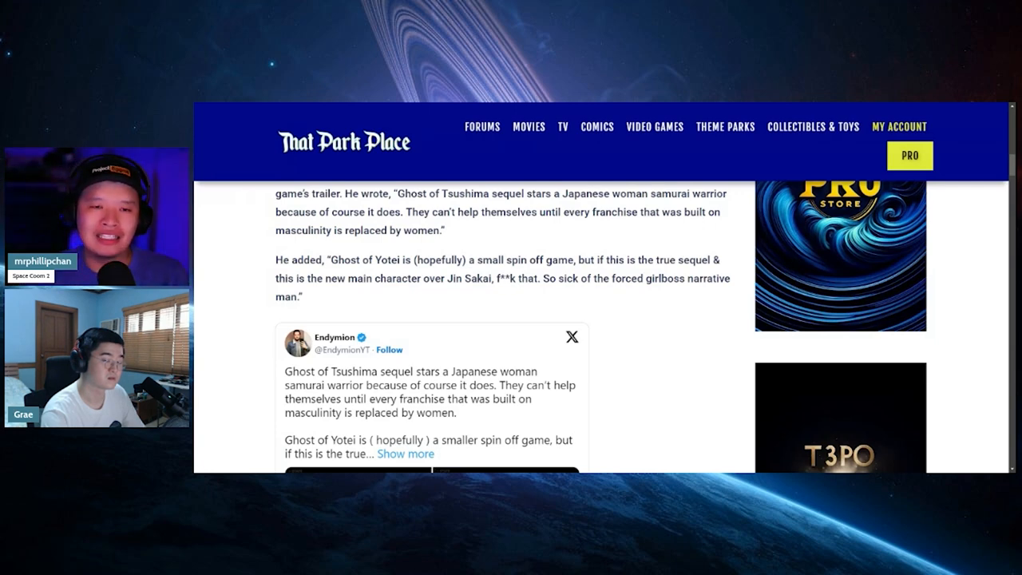
{"action": "scroll", "scroll_direction": "down", "scroll_amount": 3}
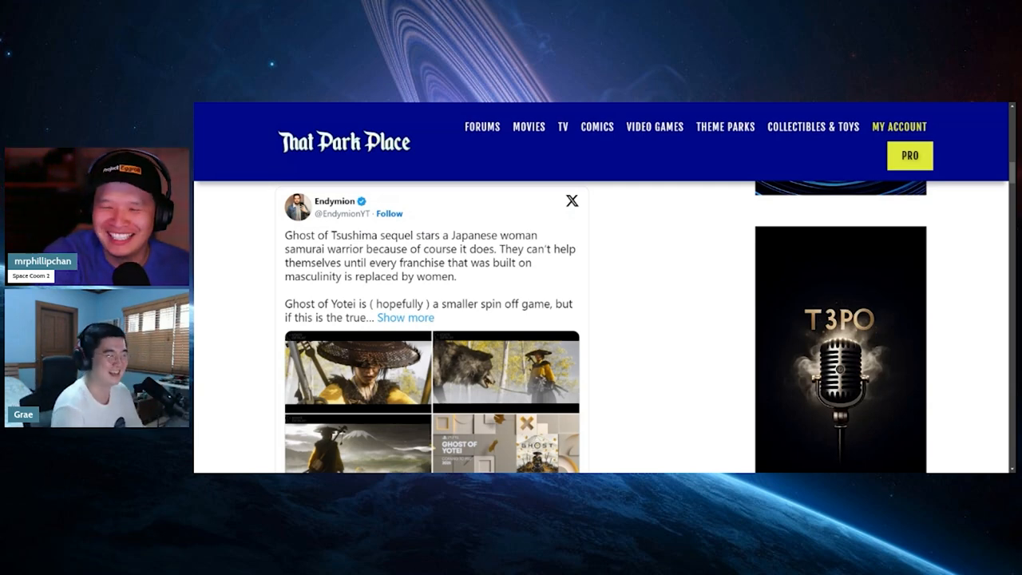
{"action": "scroll", "scroll_direction": "down", "scroll_amount": 3}
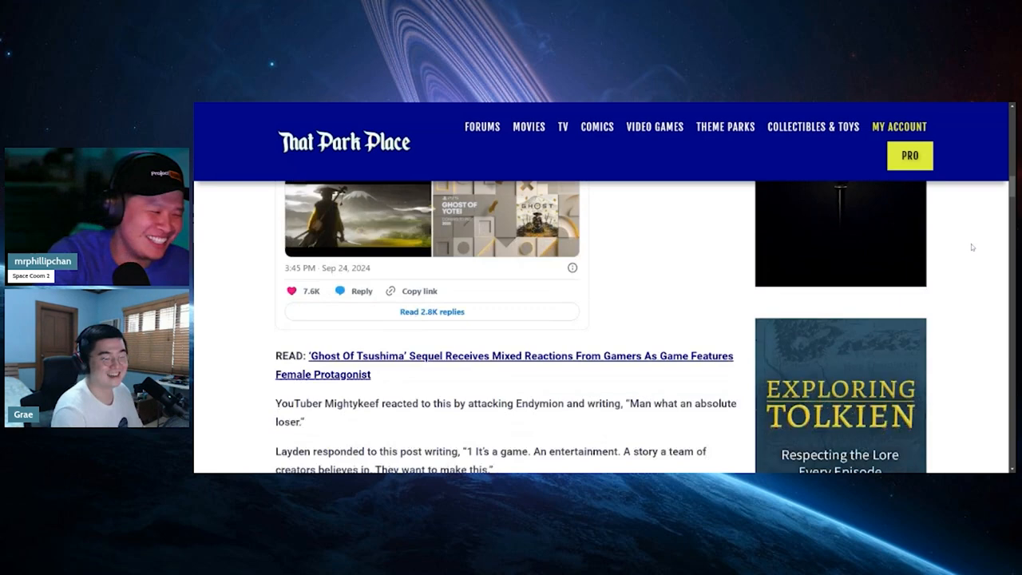
{"action": "scroll", "scroll_direction": "down", "scroll_amount": 3}
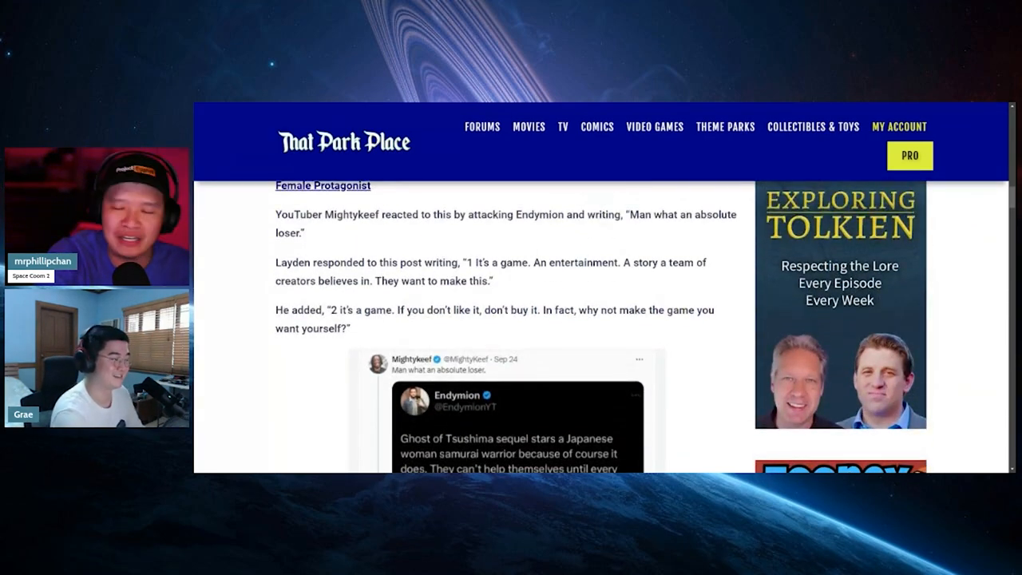
{"action": "scroll", "scroll_direction": "up", "scroll_amount": 3}
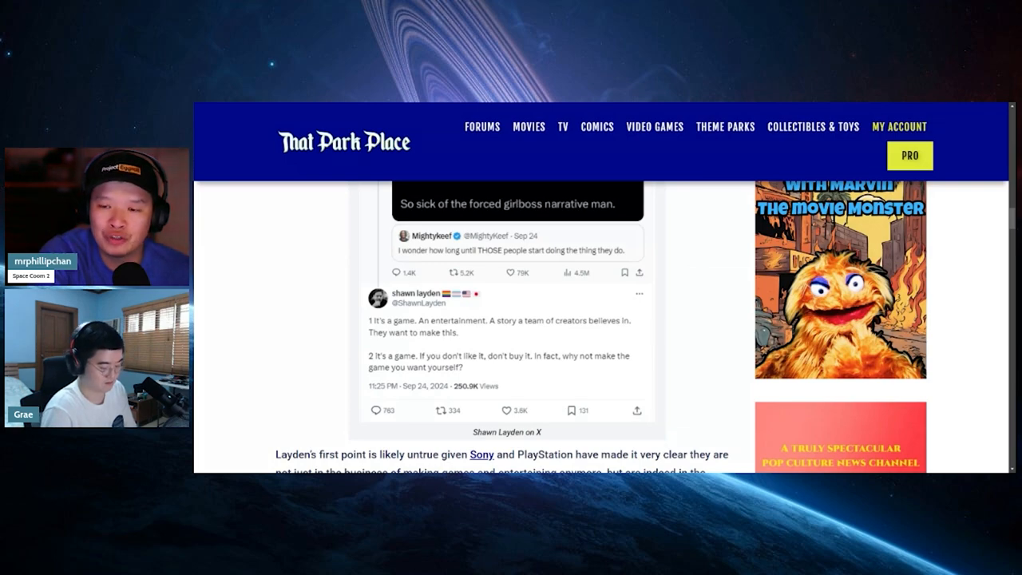
{"action": "scroll", "scroll_direction": "down", "scroll_amount": 3}
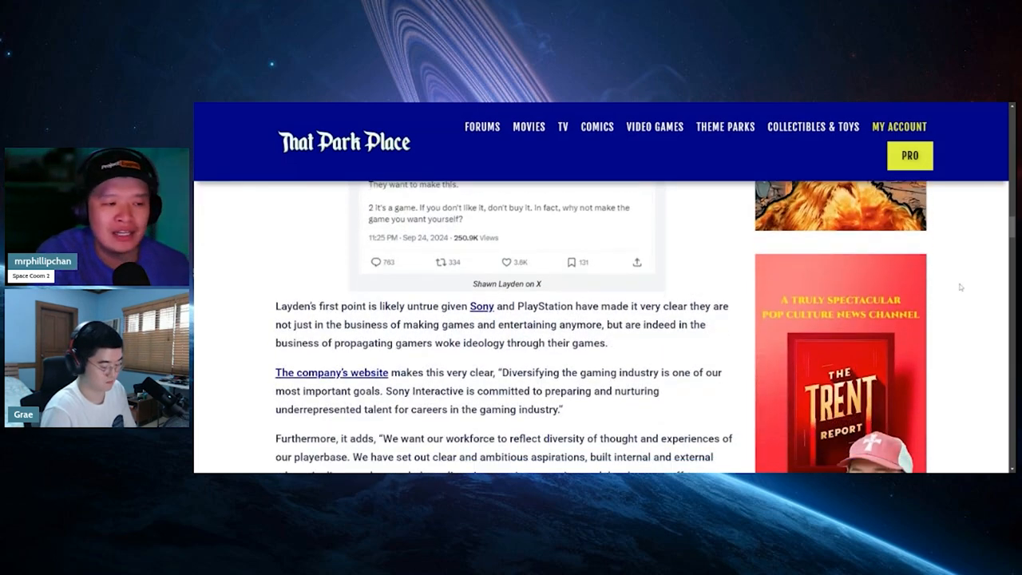
{"action": "scroll", "scroll_direction": "down", "scroll_amount": 3}
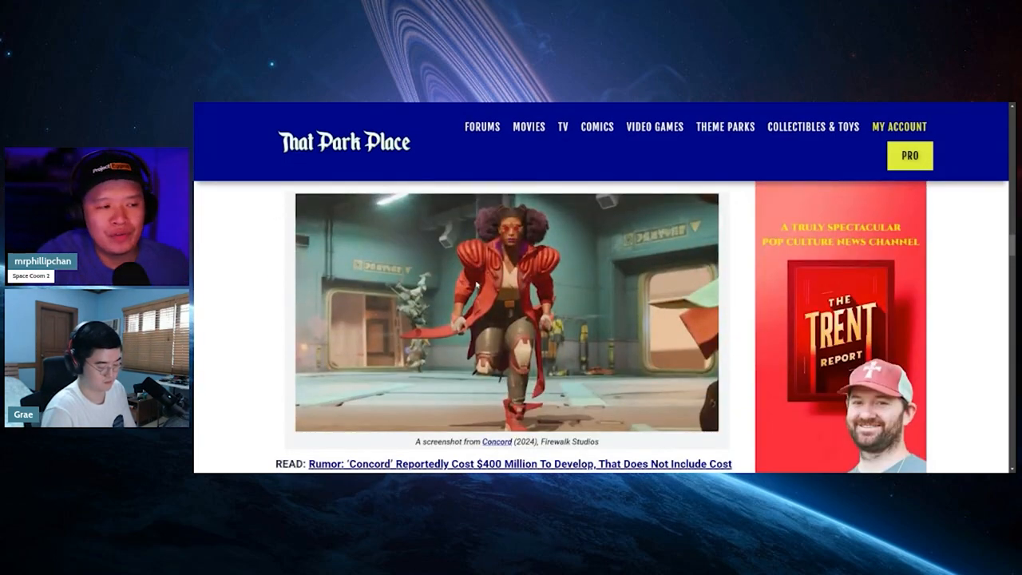
{"action": "scroll", "scroll_direction": "down", "scroll_amount": 3}
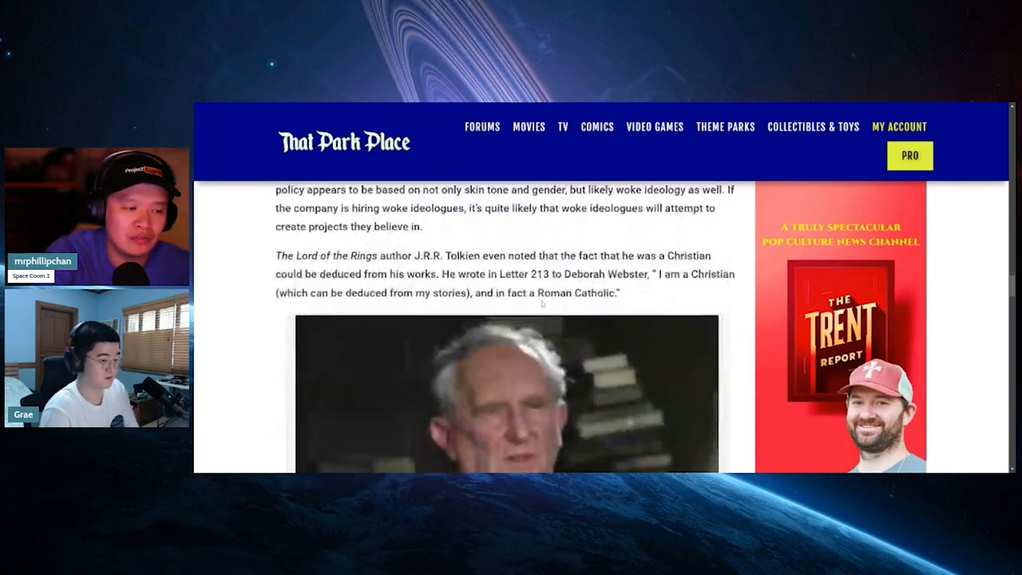
{"action": "scroll", "scroll_direction": "down", "scroll_amount": 3}
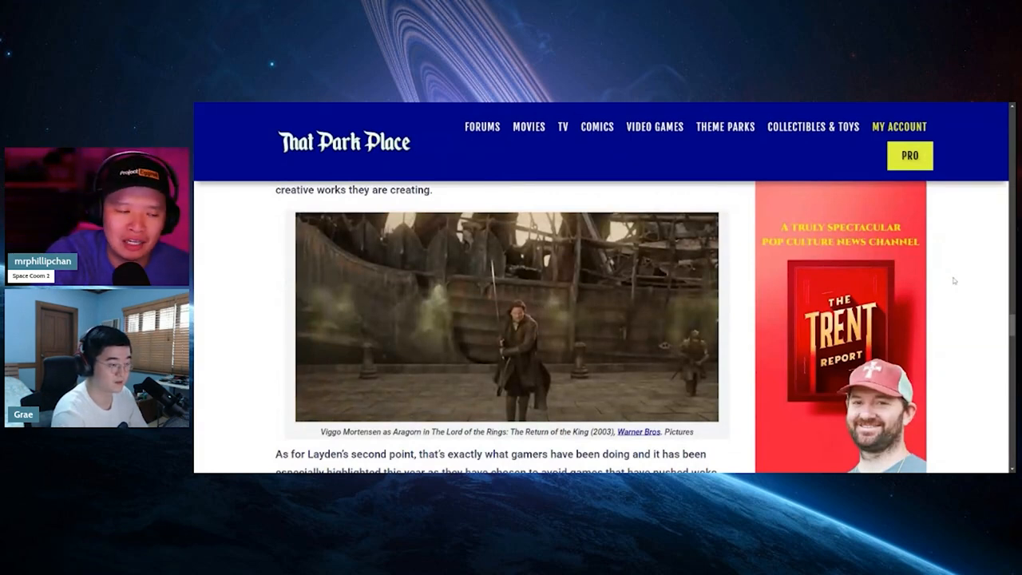
{"action": "scroll", "scroll_direction": "down", "scroll_amount": 3}
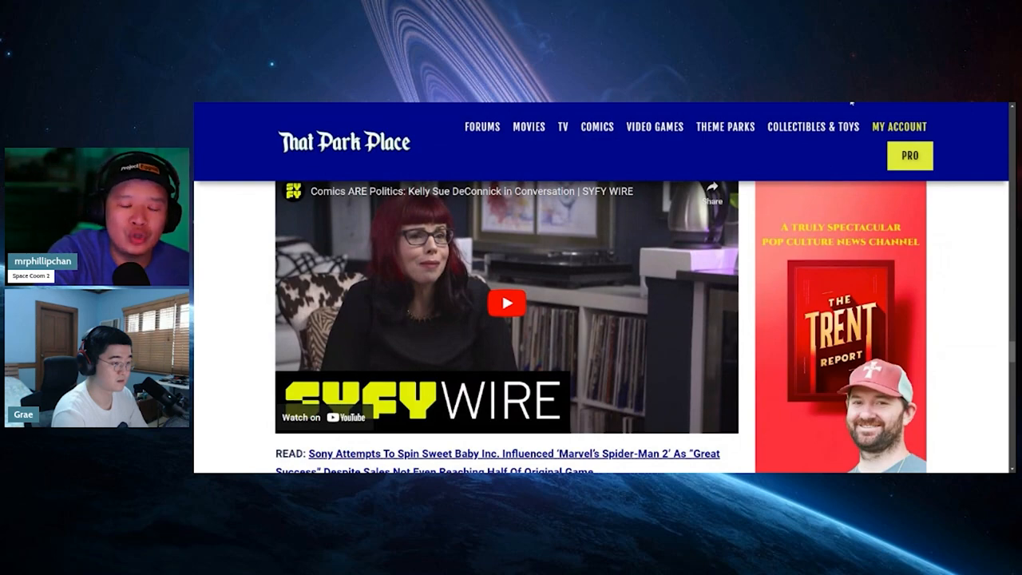
{"action": "scroll", "scroll_direction": "down", "scroll_amount": 3}
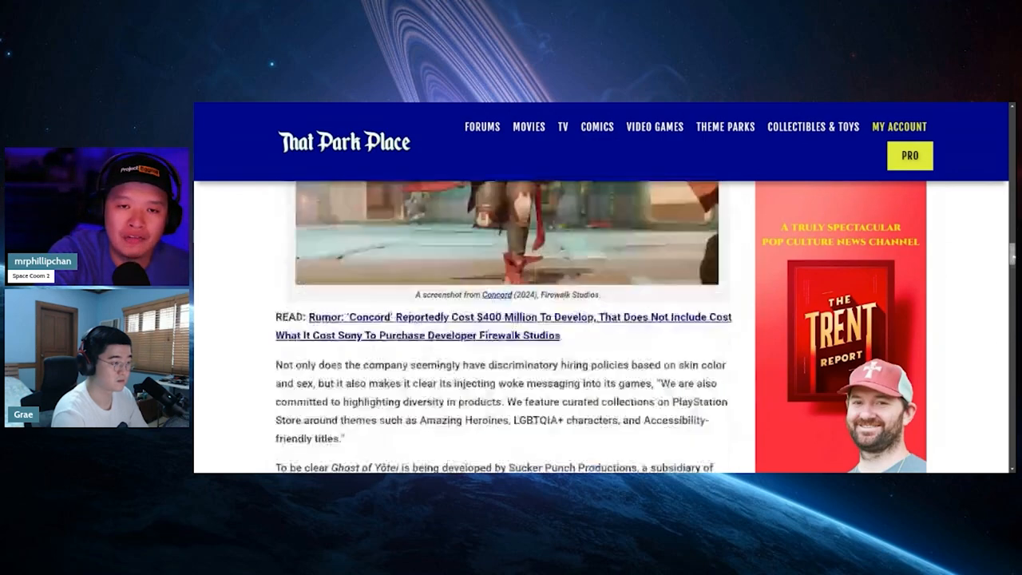
{"action": "scroll", "scroll_direction": "down", "scroll_amount": 3}
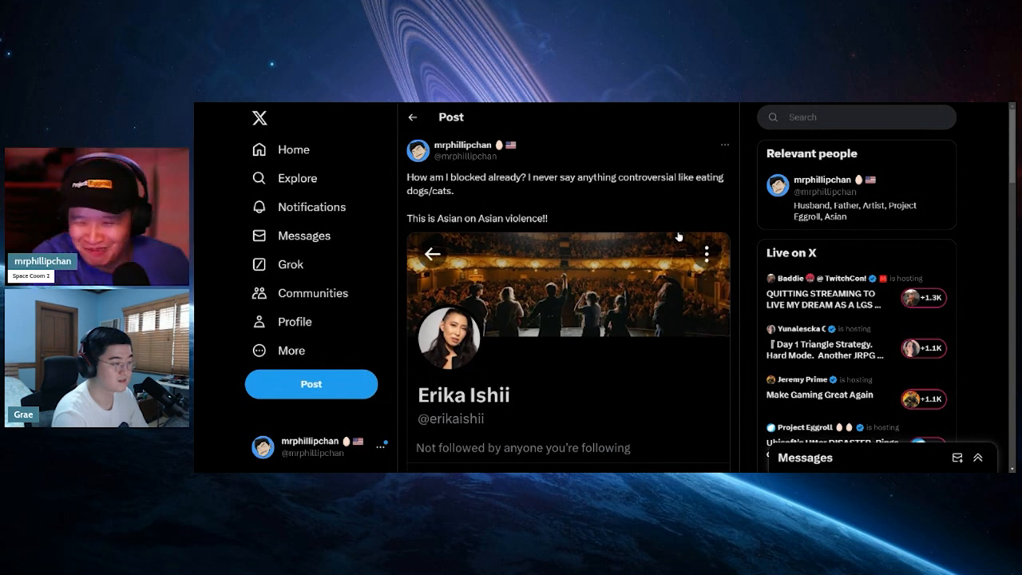
{"action": "scroll", "scroll_direction": "down", "scroll_amount": 3}
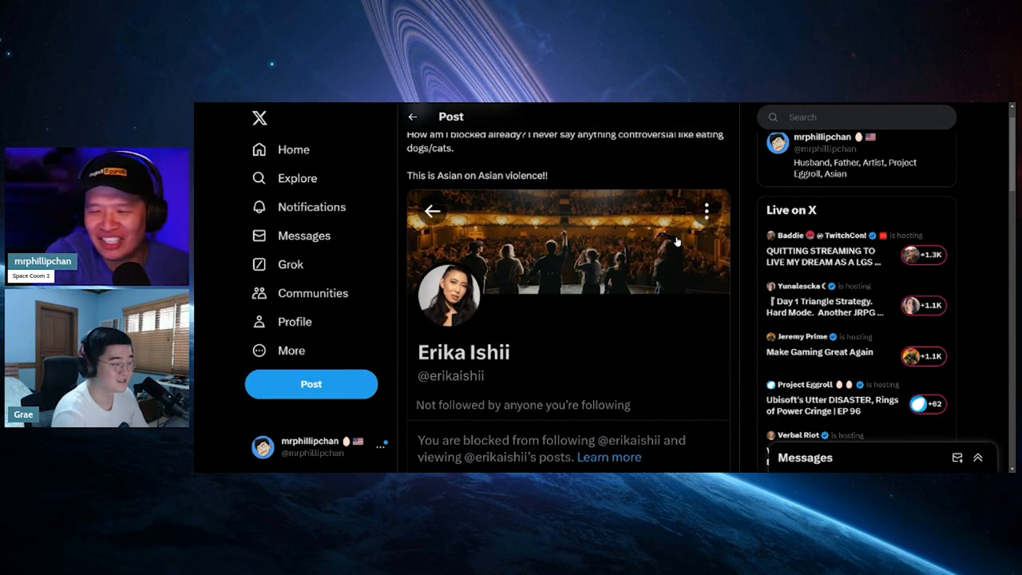
{"action": "scroll", "scroll_direction": "down", "scroll_amount": 3}
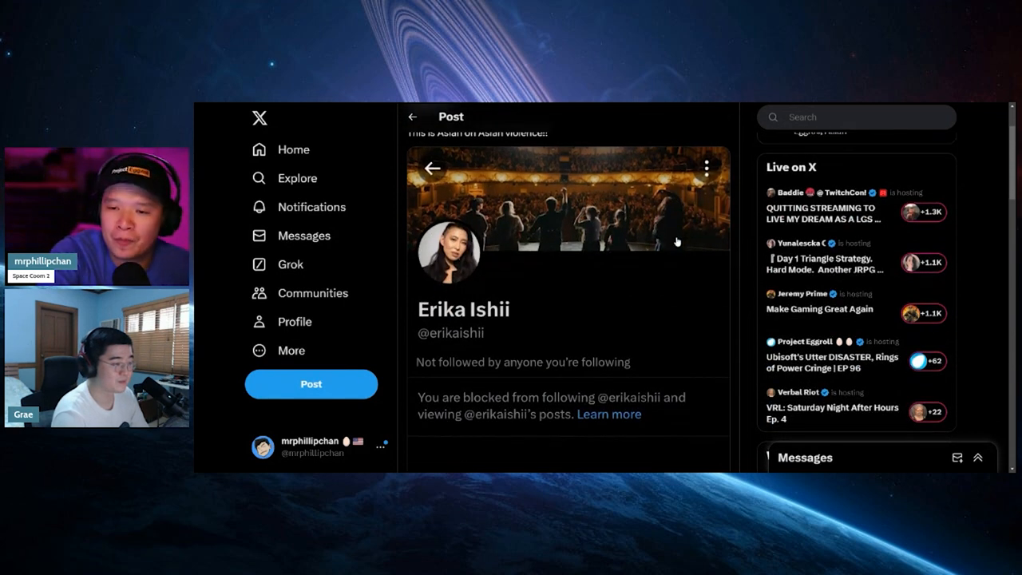